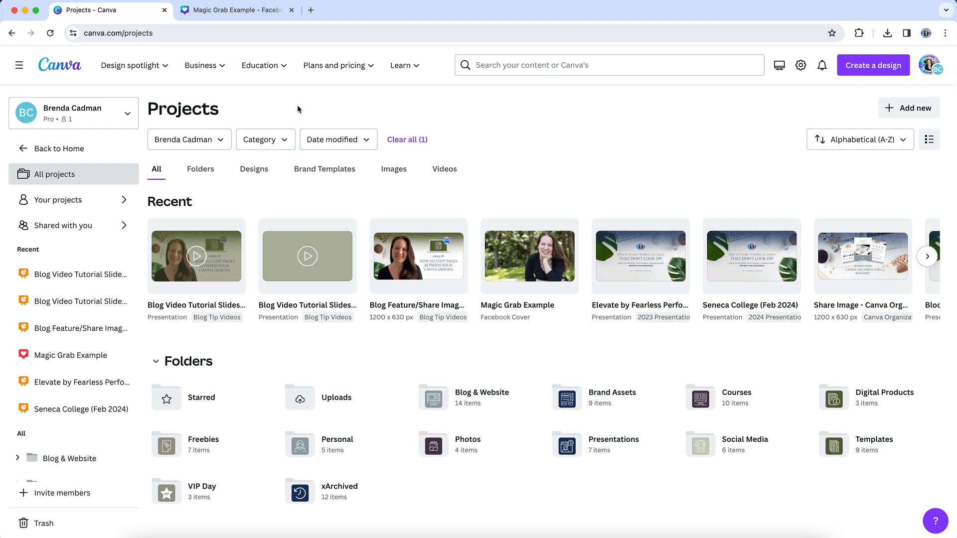
{"action": "mouse_move", "coordinate": [287, 76]}
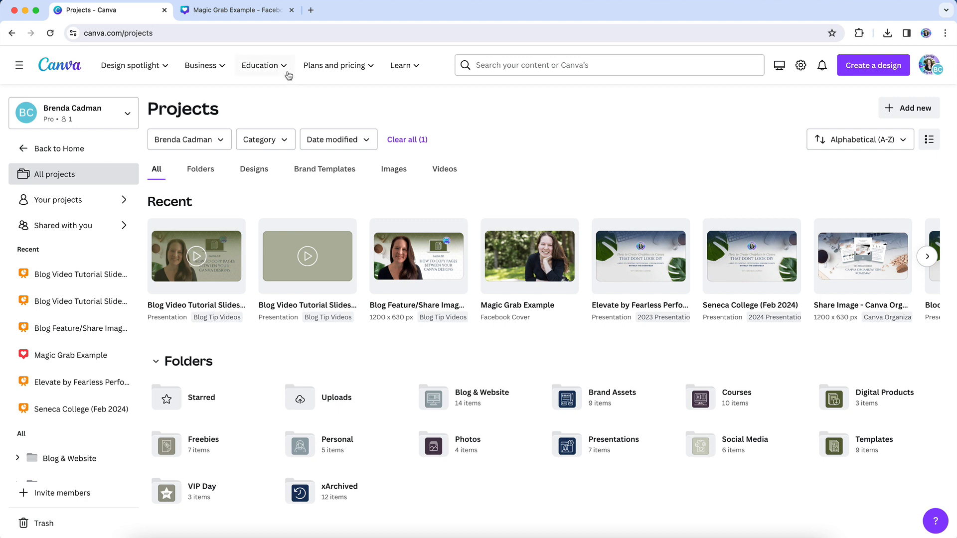
Switch to the browser tab showing the Magic Grab Example design in the editor.
{"action": "left_click", "coordinate": [236, 10]}
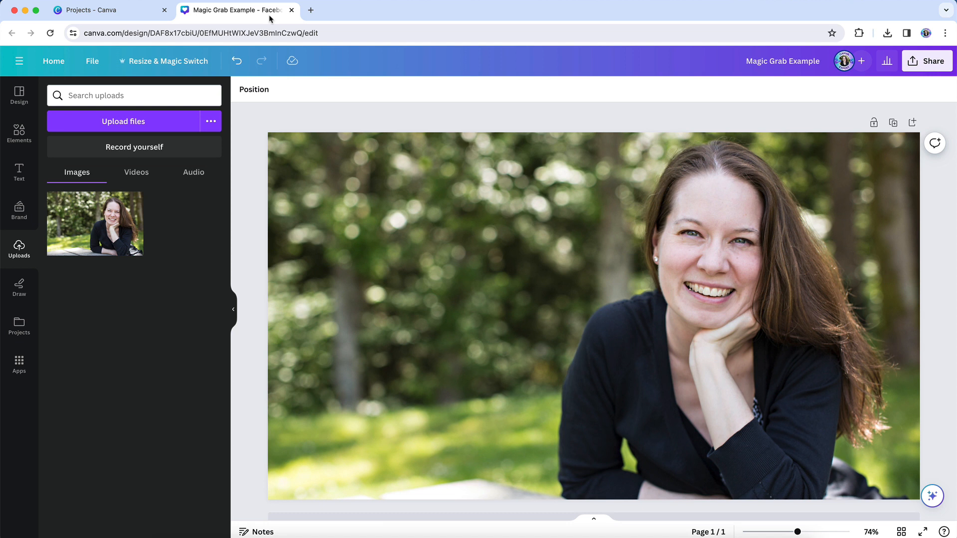
Select the portrait photo and run Magic Grab on it from the Magic Studio effects.
{"action": "left_click", "coordinate": [592, 305]}
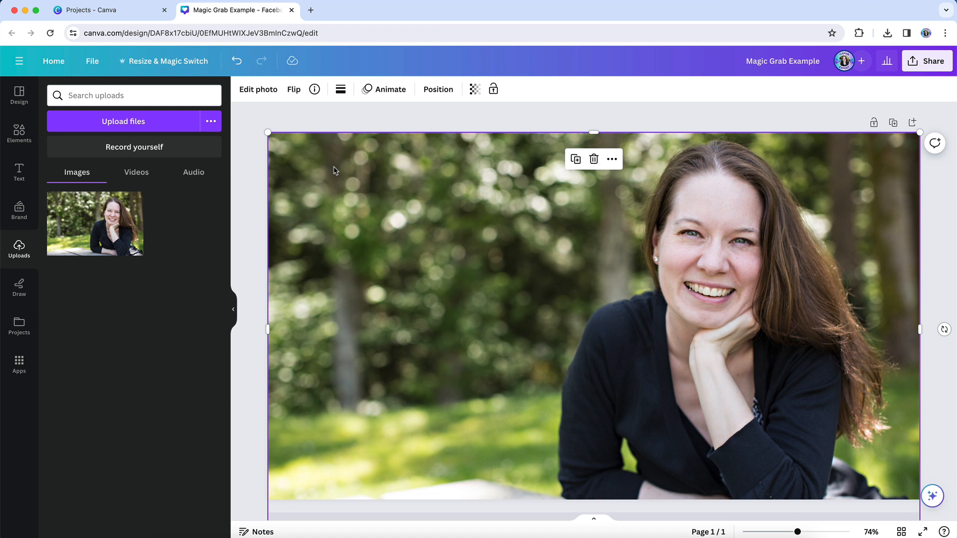
{"action": "mouse_move", "coordinate": [257, 89]}
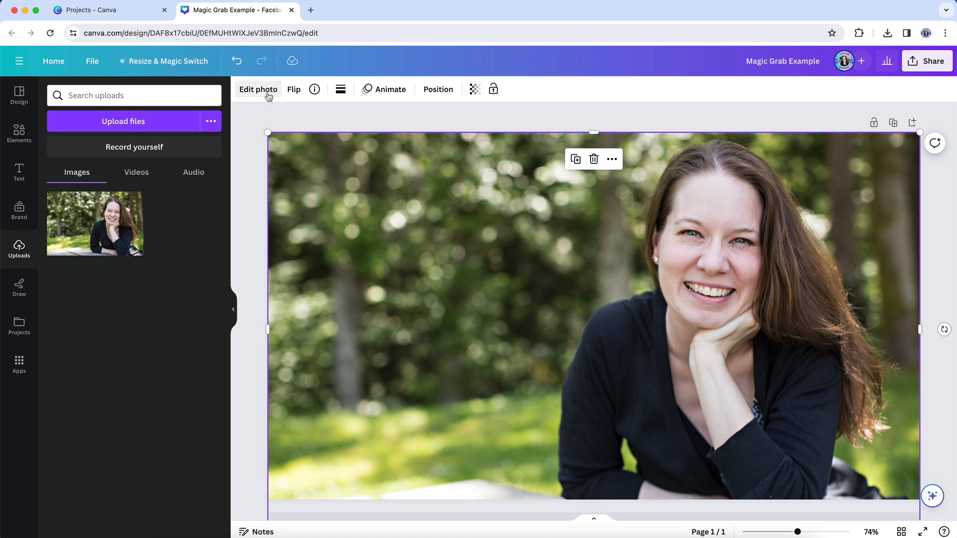
{"action": "left_click", "coordinate": [257, 88]}
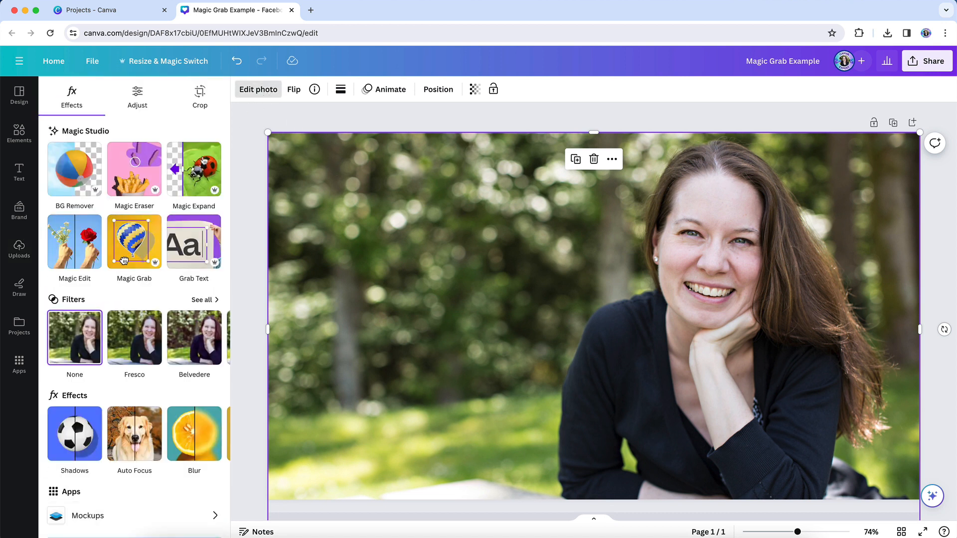
{"action": "left_click", "coordinate": [134, 241]}
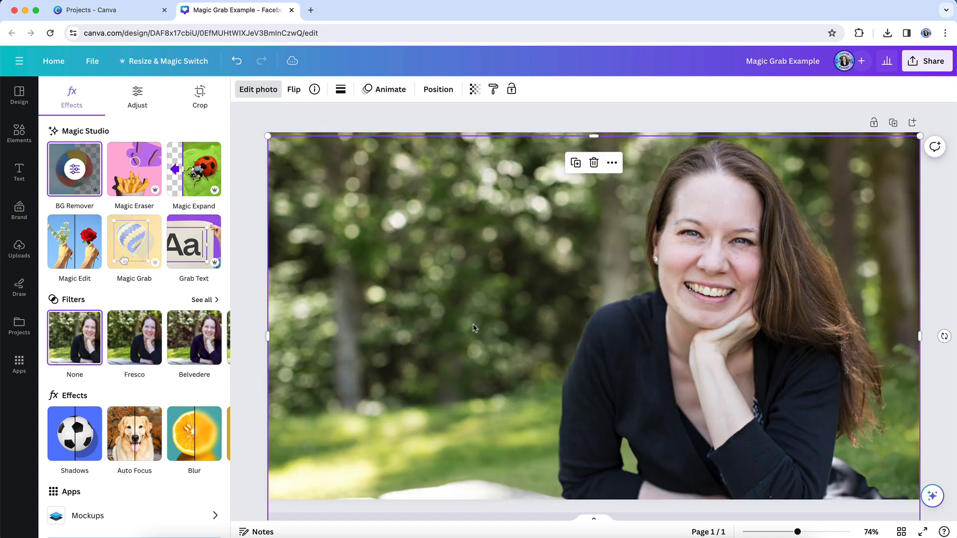
{"action": "mouse_move", "coordinate": [715, 308]}
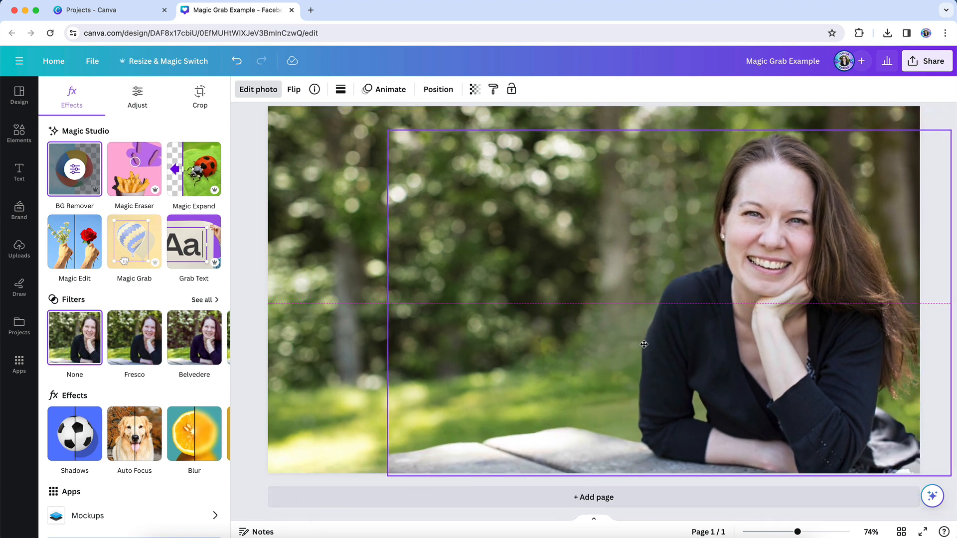
Place the grabbed woman on the right side of the design and return to uploads.
{"action": "left_click", "coordinate": [643, 343]}
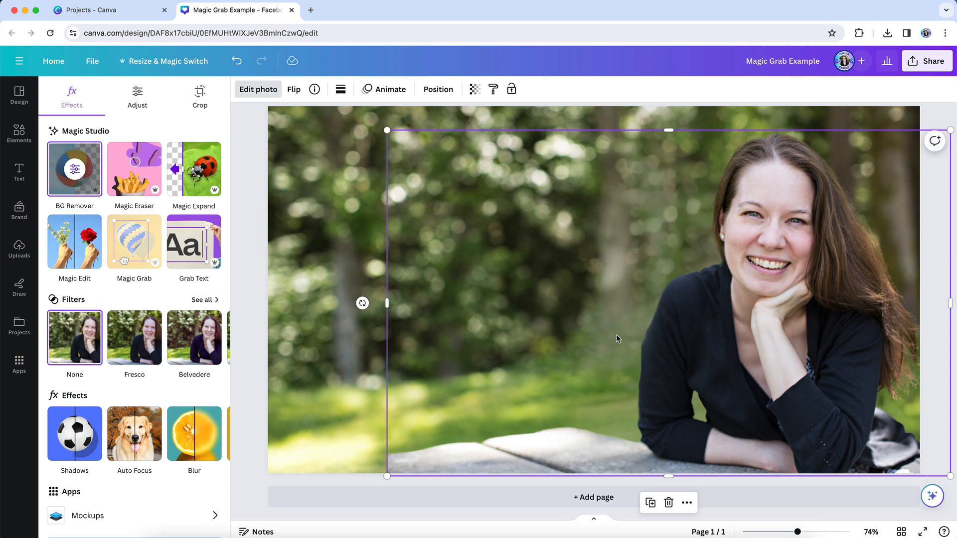
{"action": "left_click", "coordinate": [19, 249]}
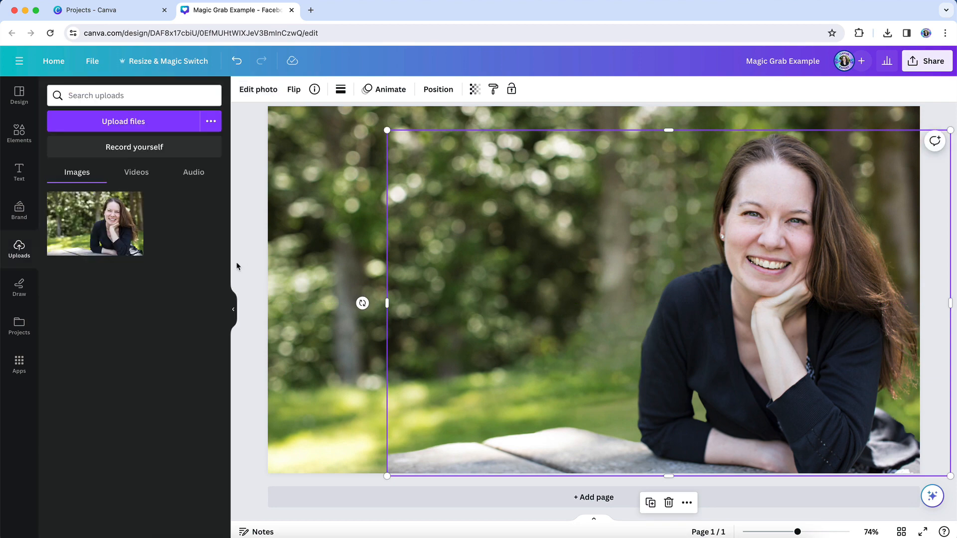